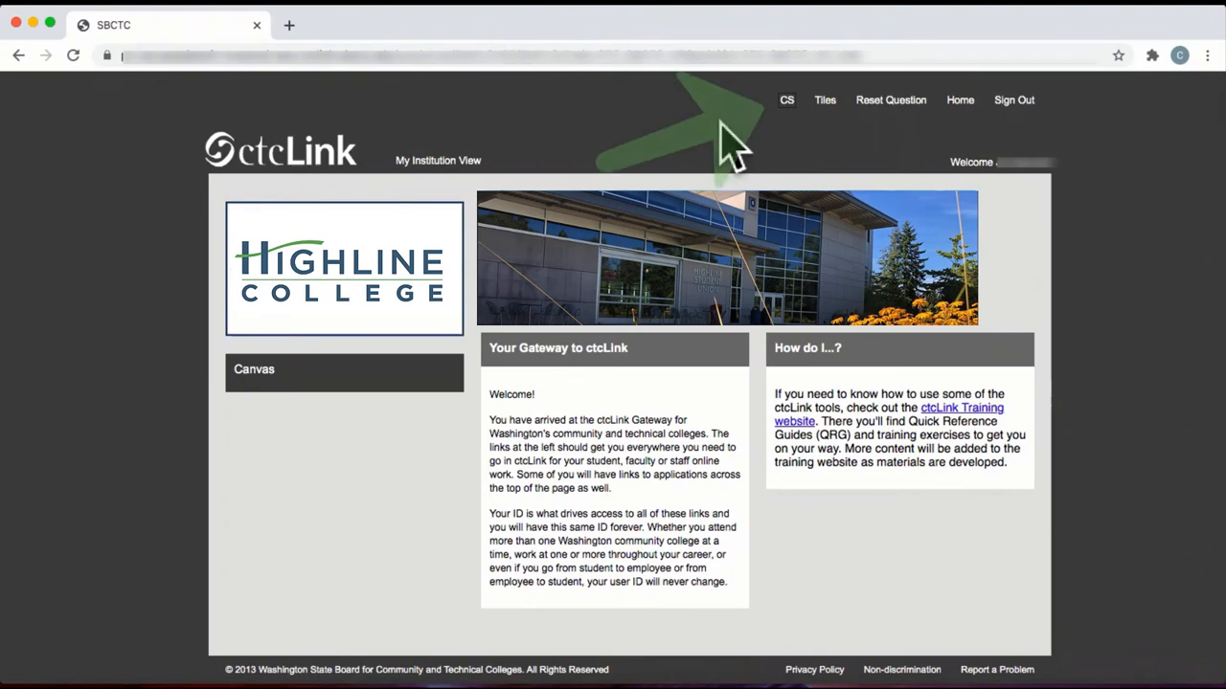
# Go to the Campus Solutions staff homepage from the ctcLink gateway.
pyautogui.click(785, 99)
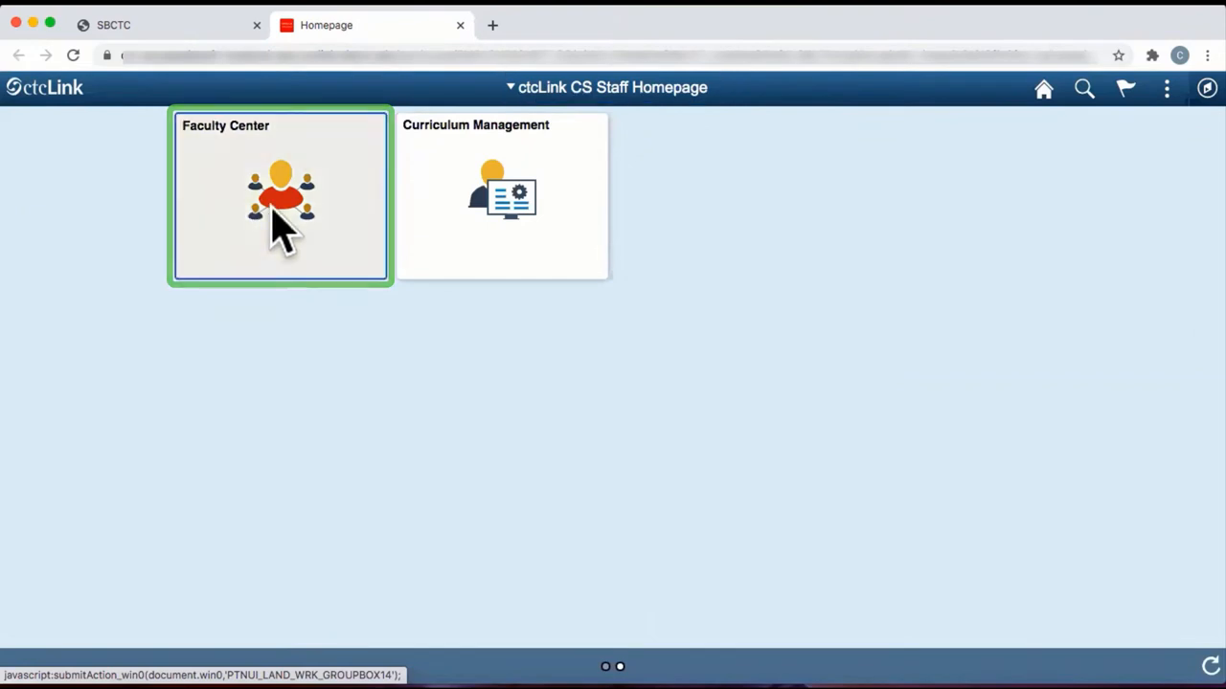
# Enter Faculty Center and bring the Winter 2021 My Teaching Schedule table into view.
pyautogui.click(280, 195)
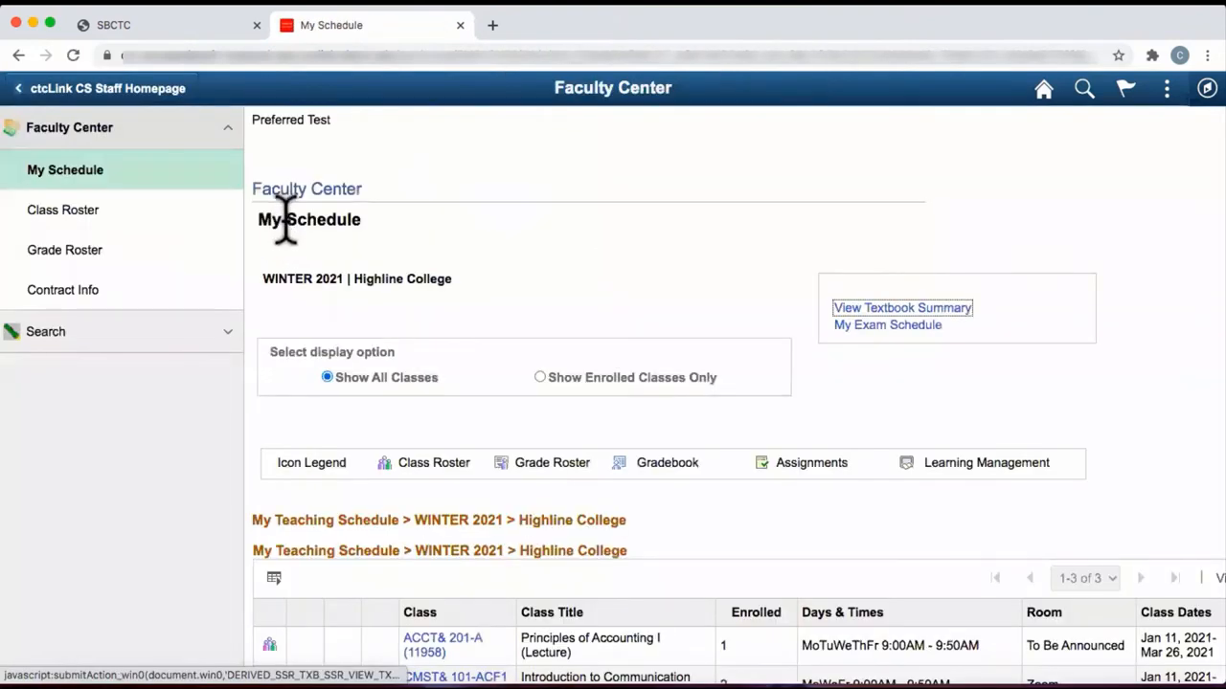
pyautogui.moveTo(316, 268)
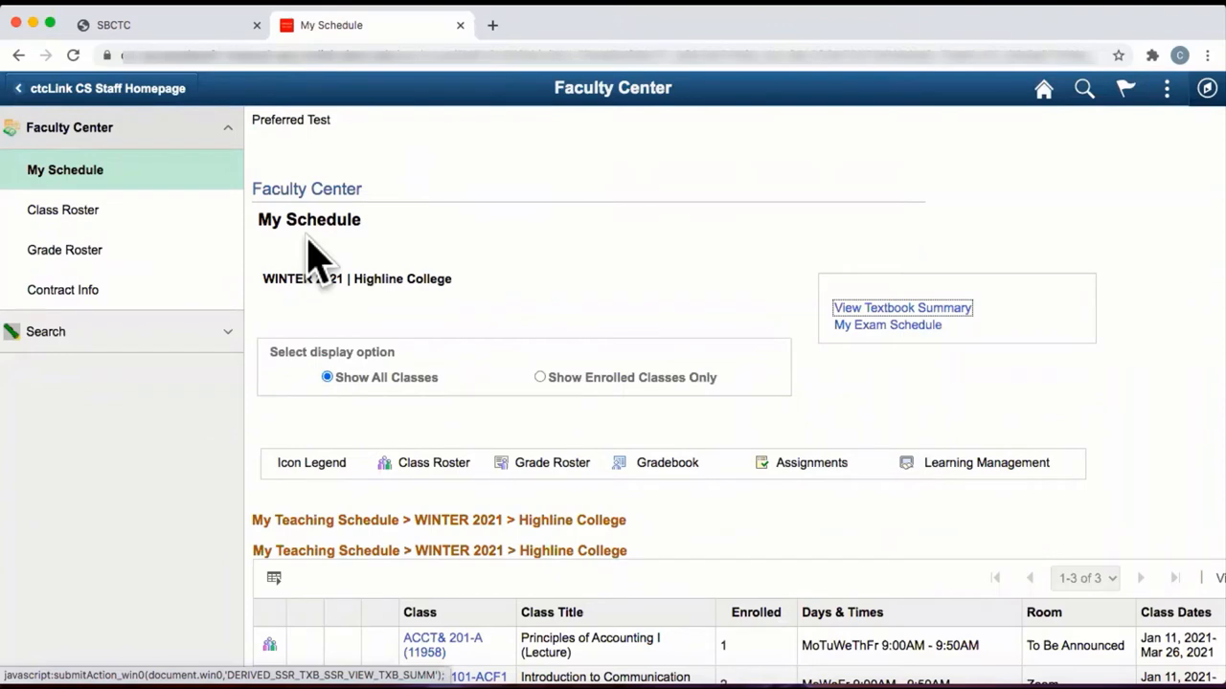
pyautogui.scroll(-3)
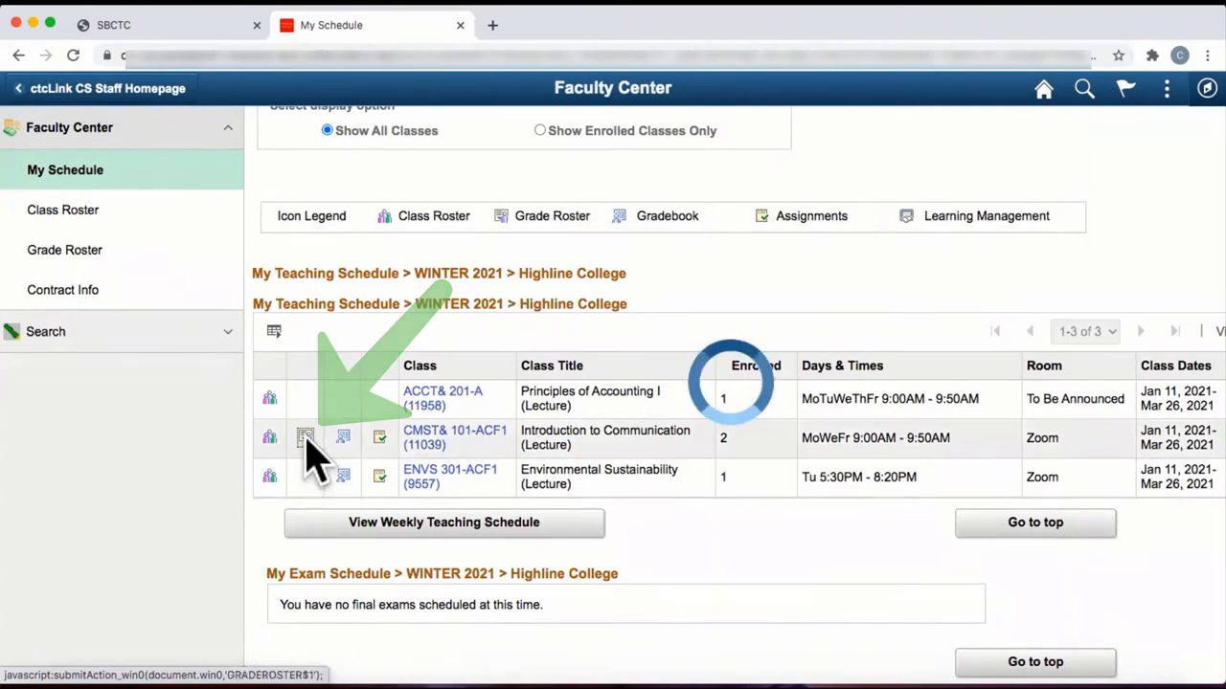
# Load the CMST& 101 grade roster and bring its two-student grade table into view.
pyautogui.click(304, 437)
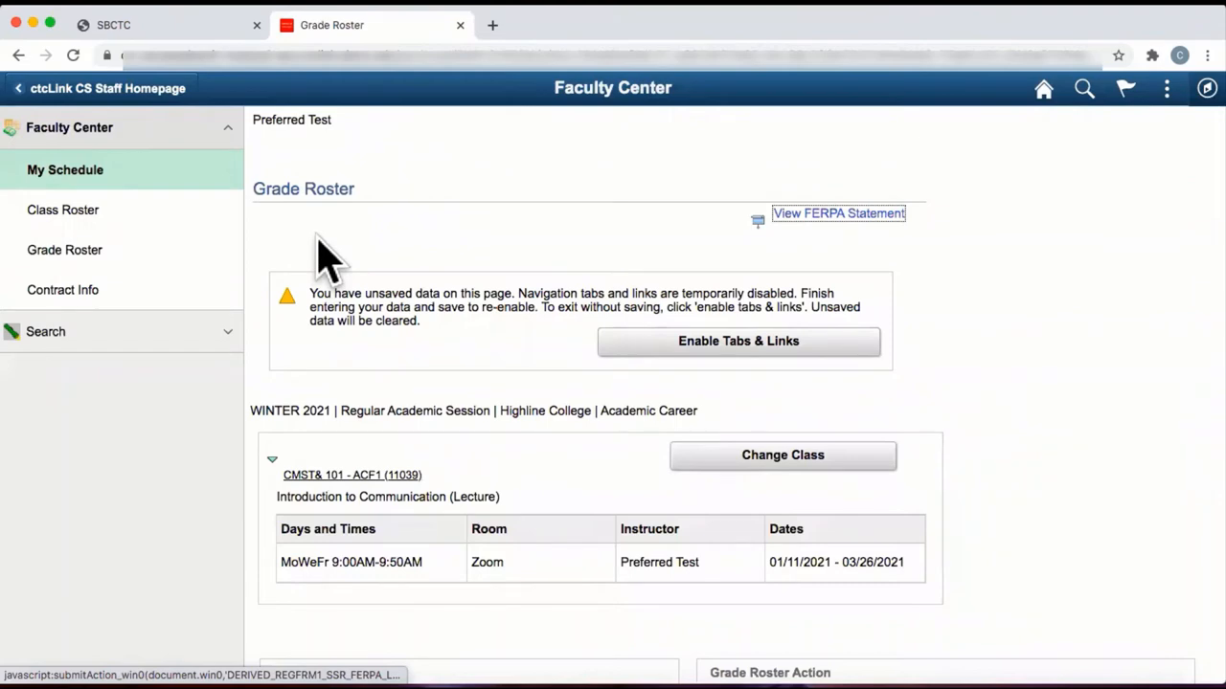
pyautogui.scroll(-3)
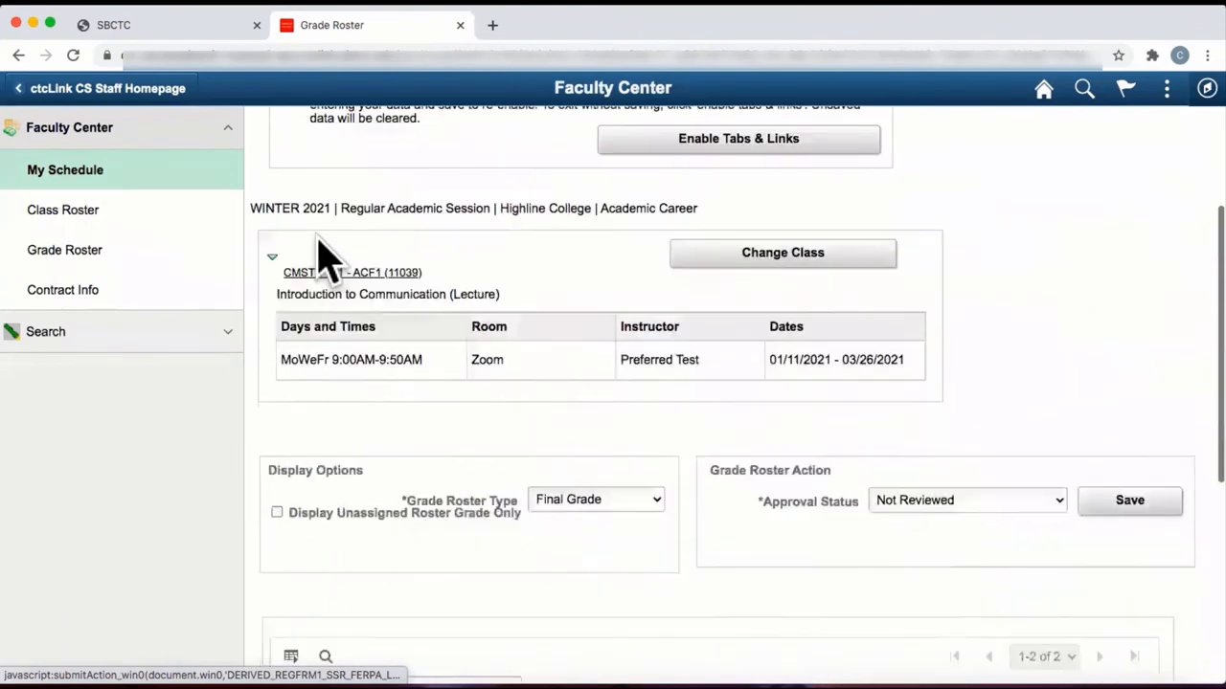
pyautogui.scroll(-3)
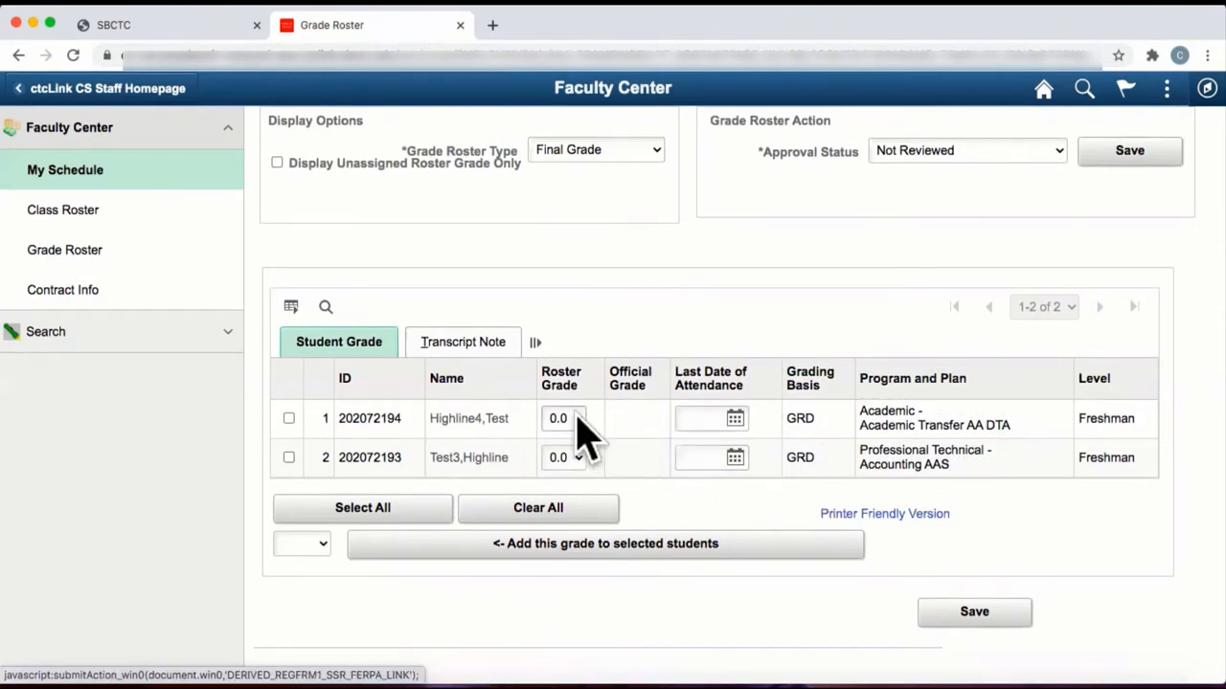
# Give the first student a roster grade of 3.8 and the second 3.0.
pyautogui.click(575, 418)
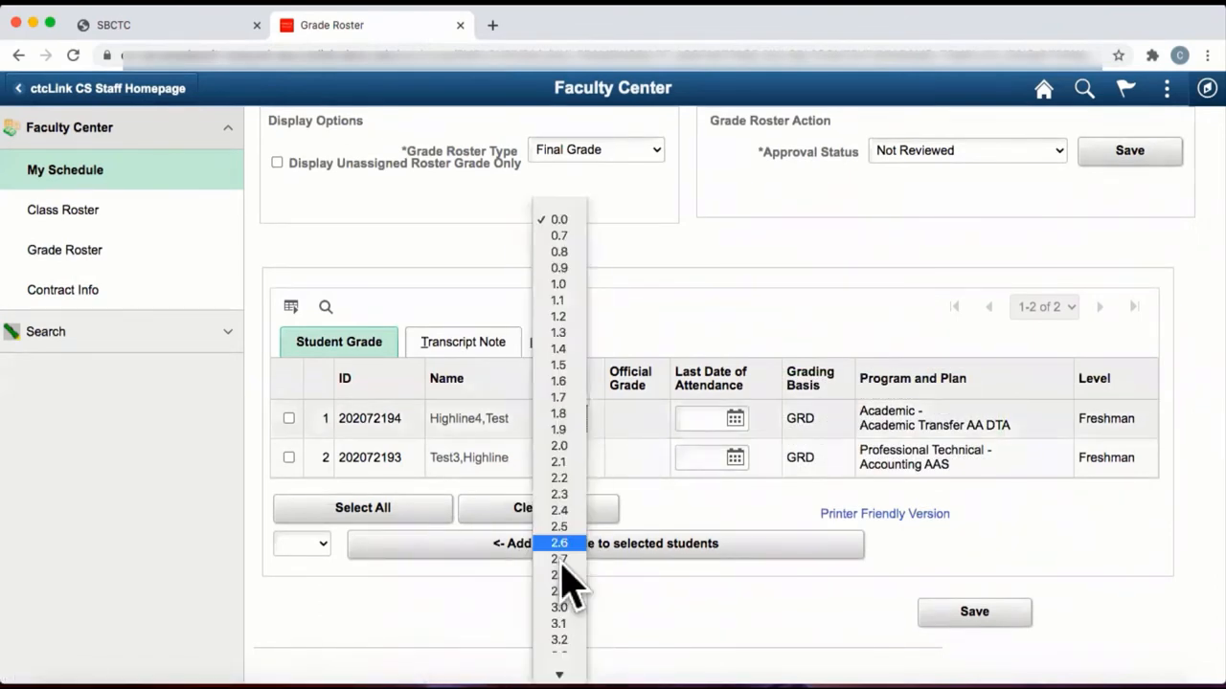
pyautogui.scroll(-3)
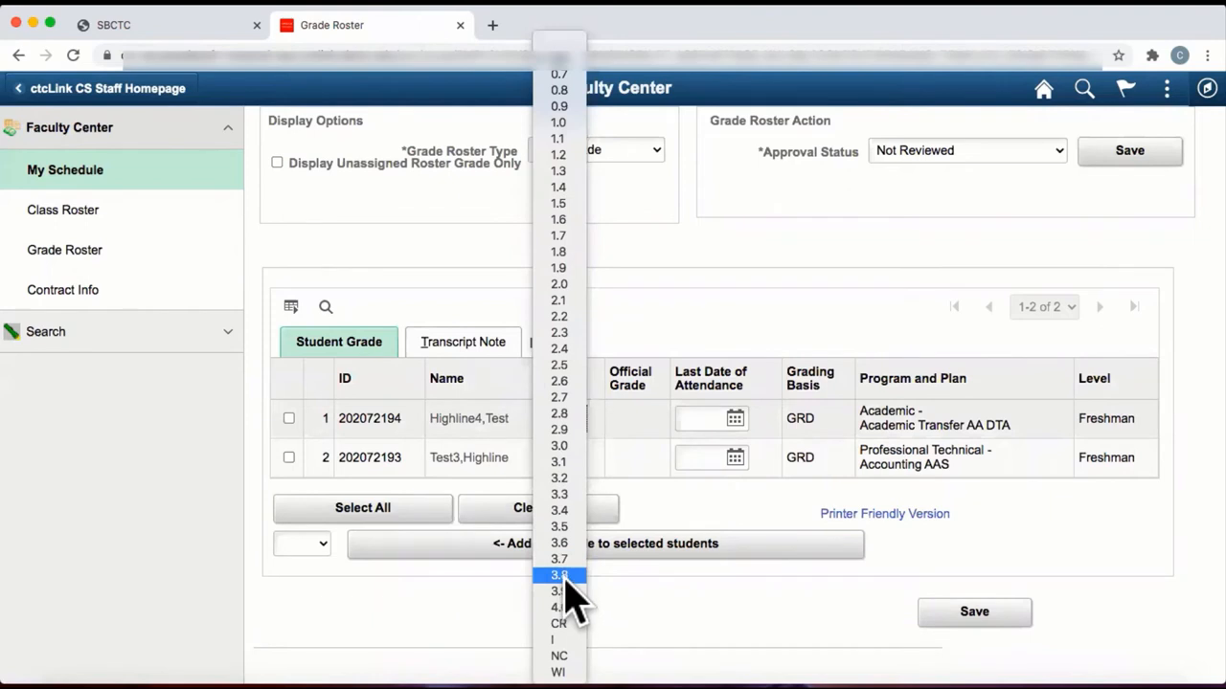
pyautogui.click(559, 575)
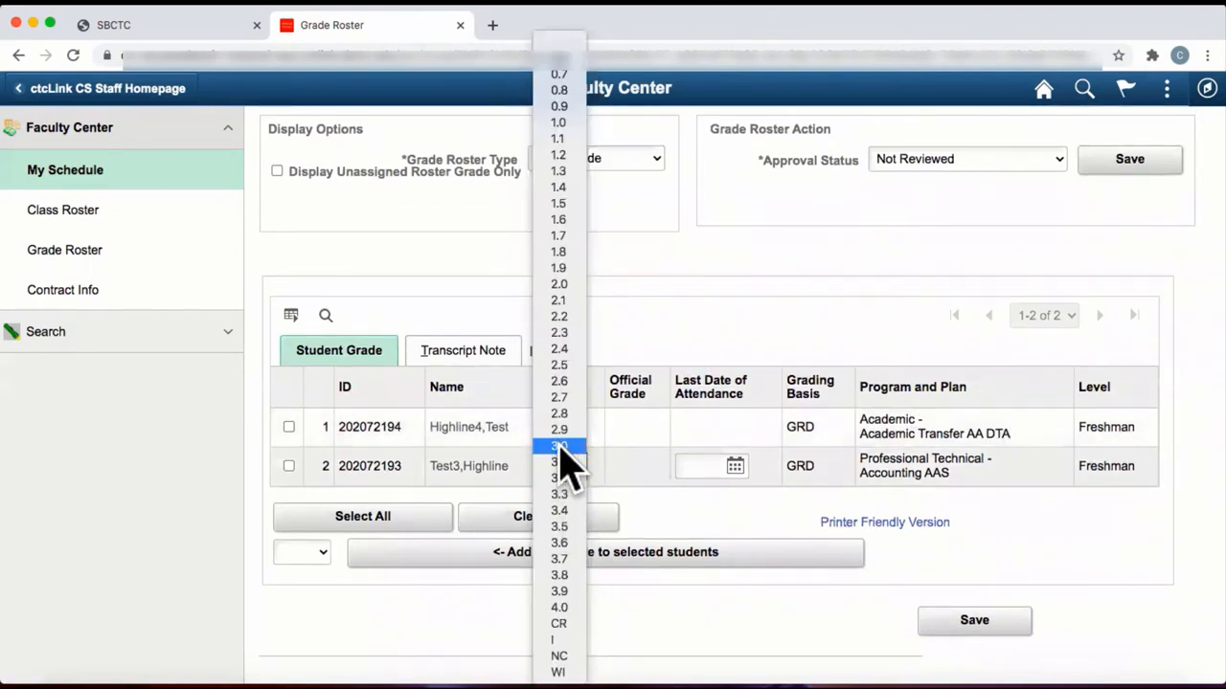
pyautogui.click(559, 575)
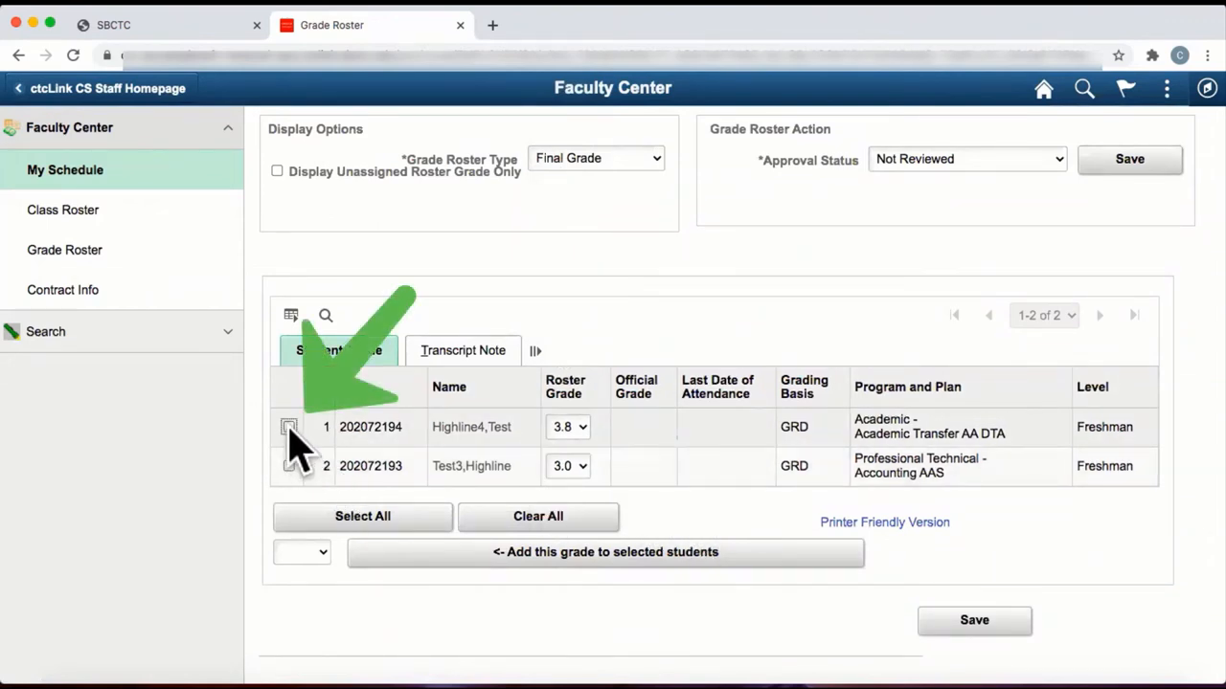
# Select both students and bulk-apply a 4.0 roster grade to them.
pyautogui.click(287, 425)
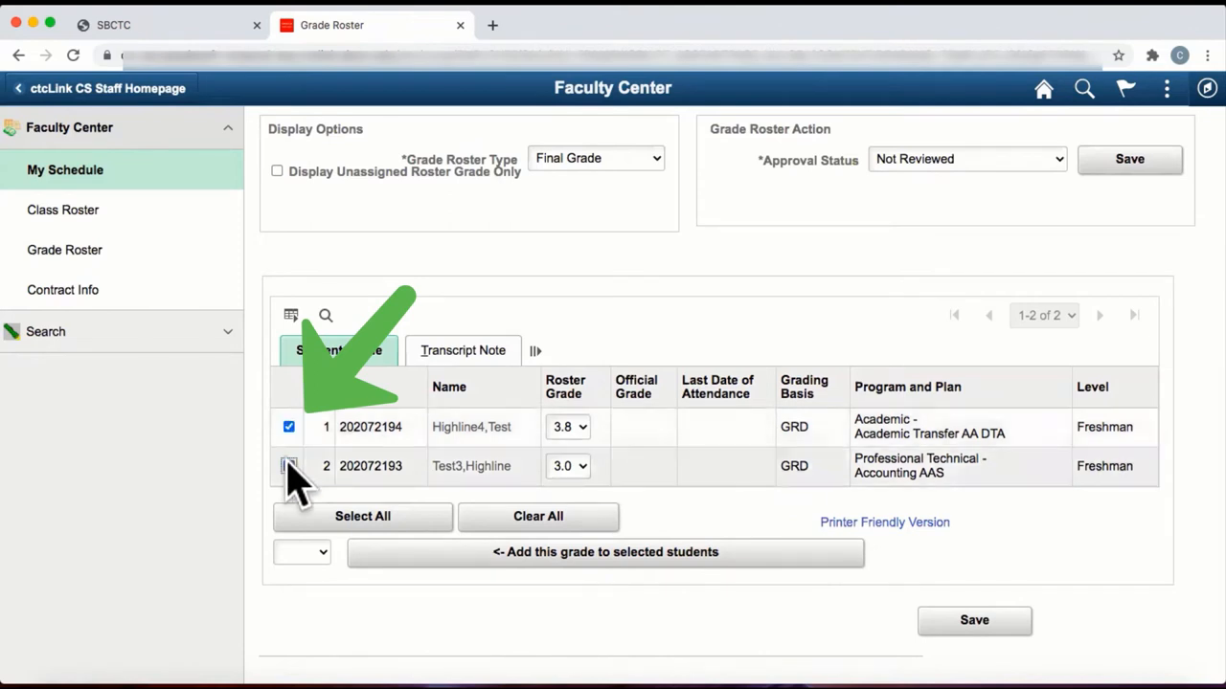
pyautogui.click(303, 552)
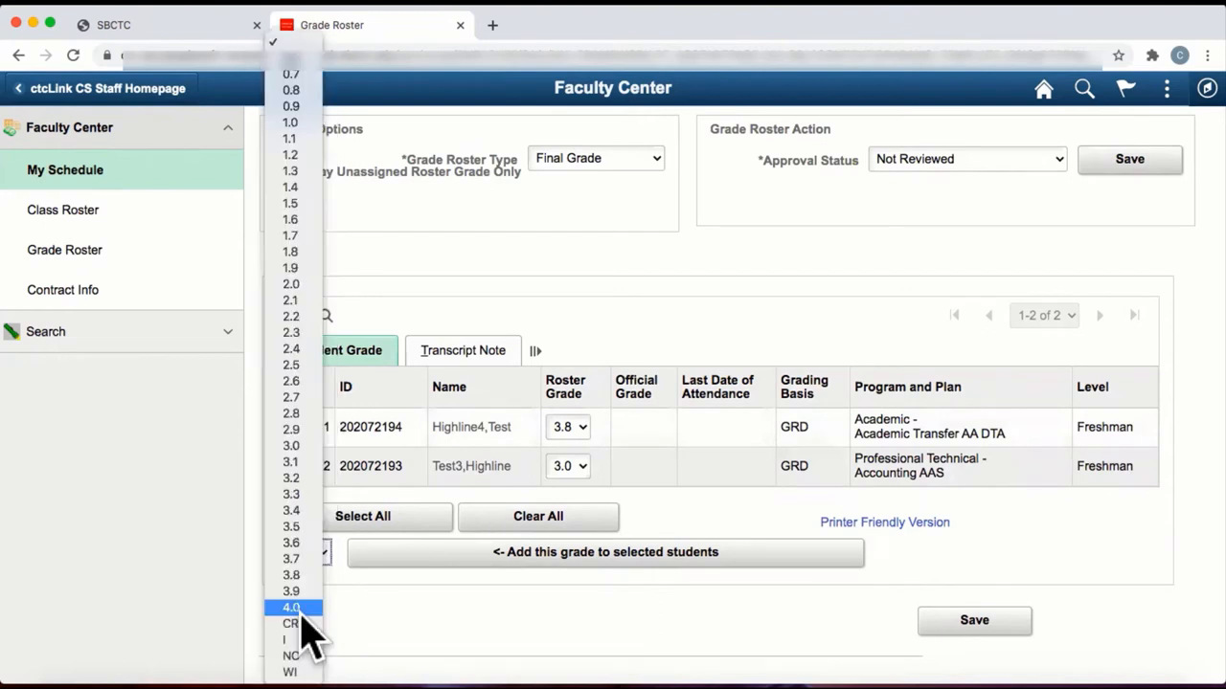
pyautogui.click(291, 607)
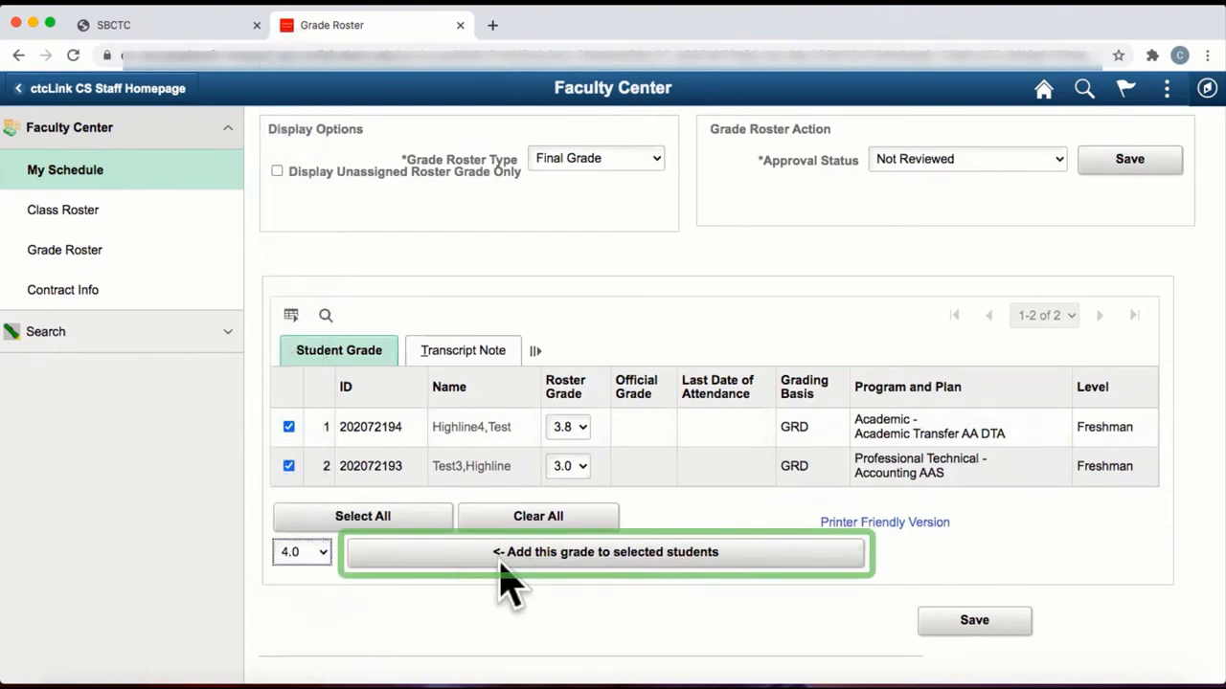
pyautogui.moveTo(556, 584)
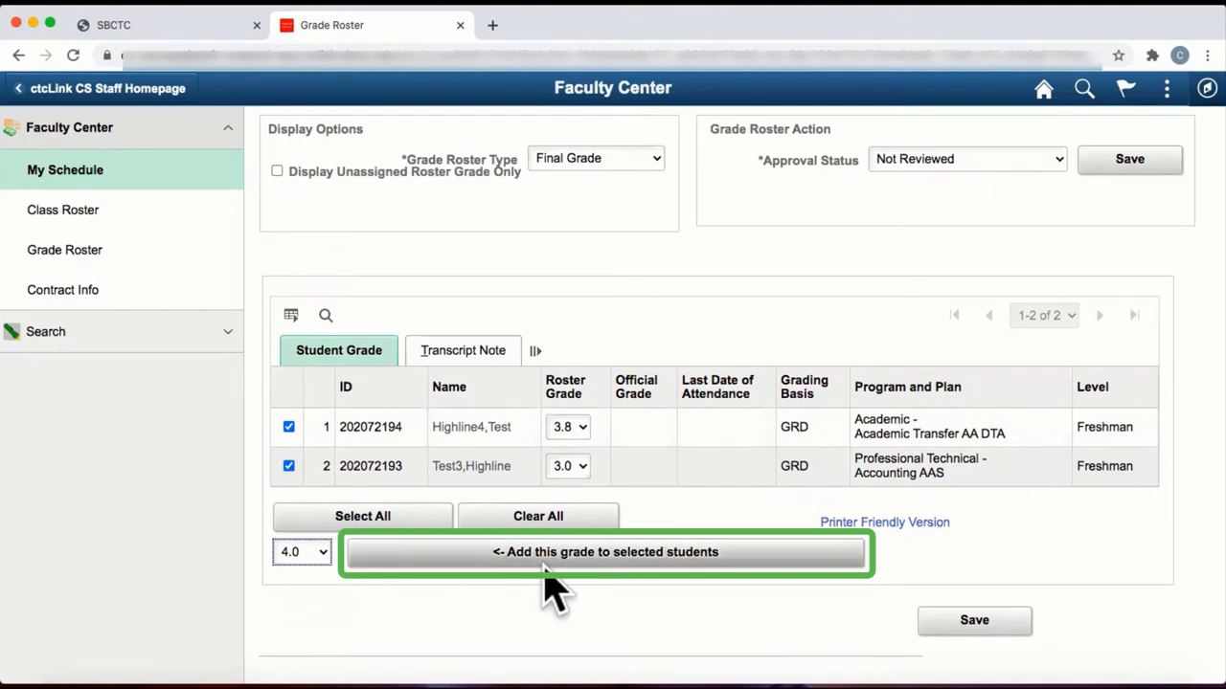
pyautogui.click(605, 552)
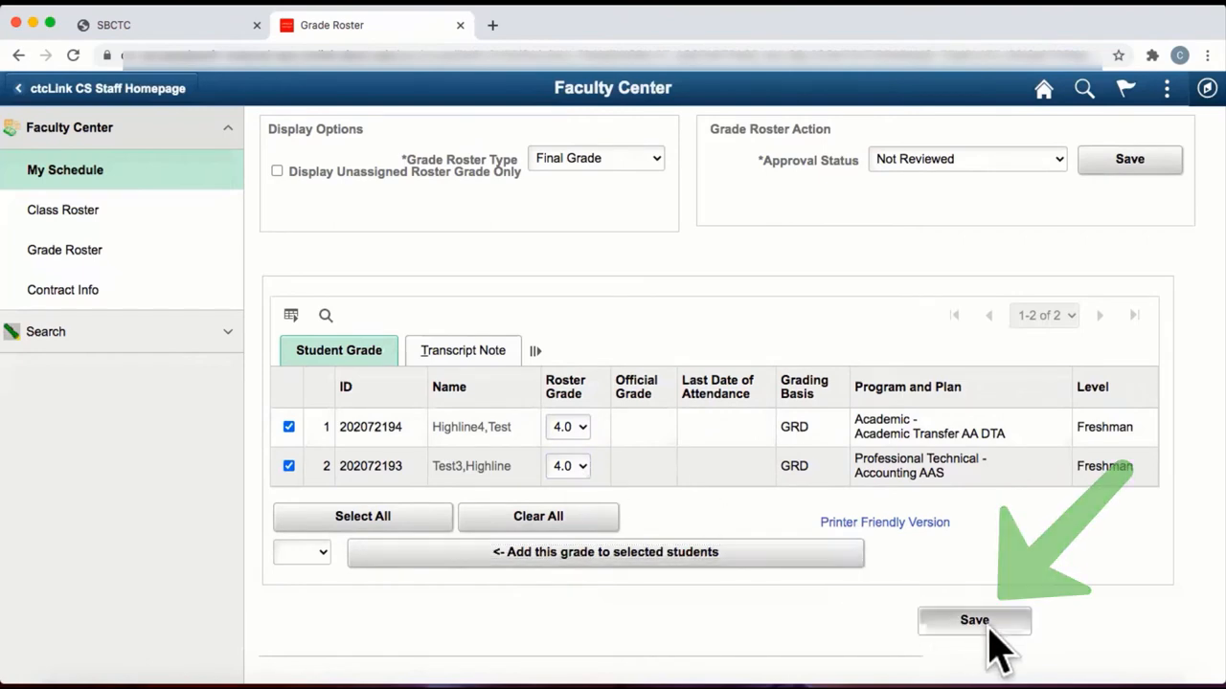
pyautogui.scroll(-3)
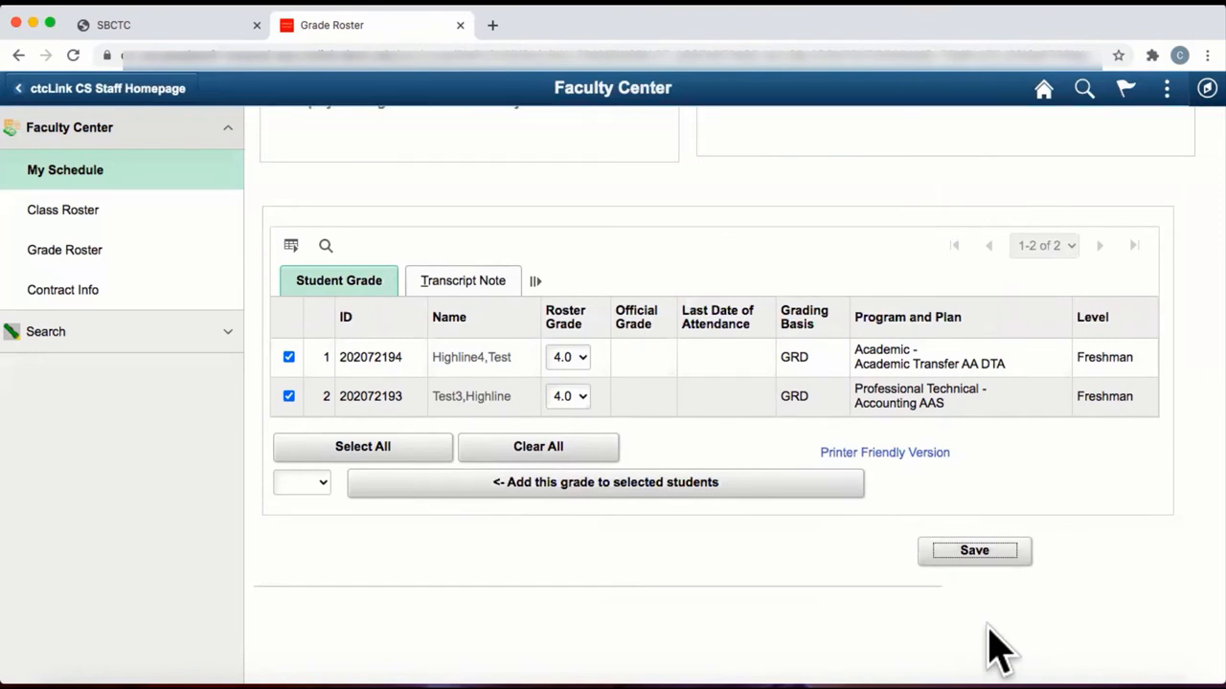
pyautogui.moveTo(316, 330)
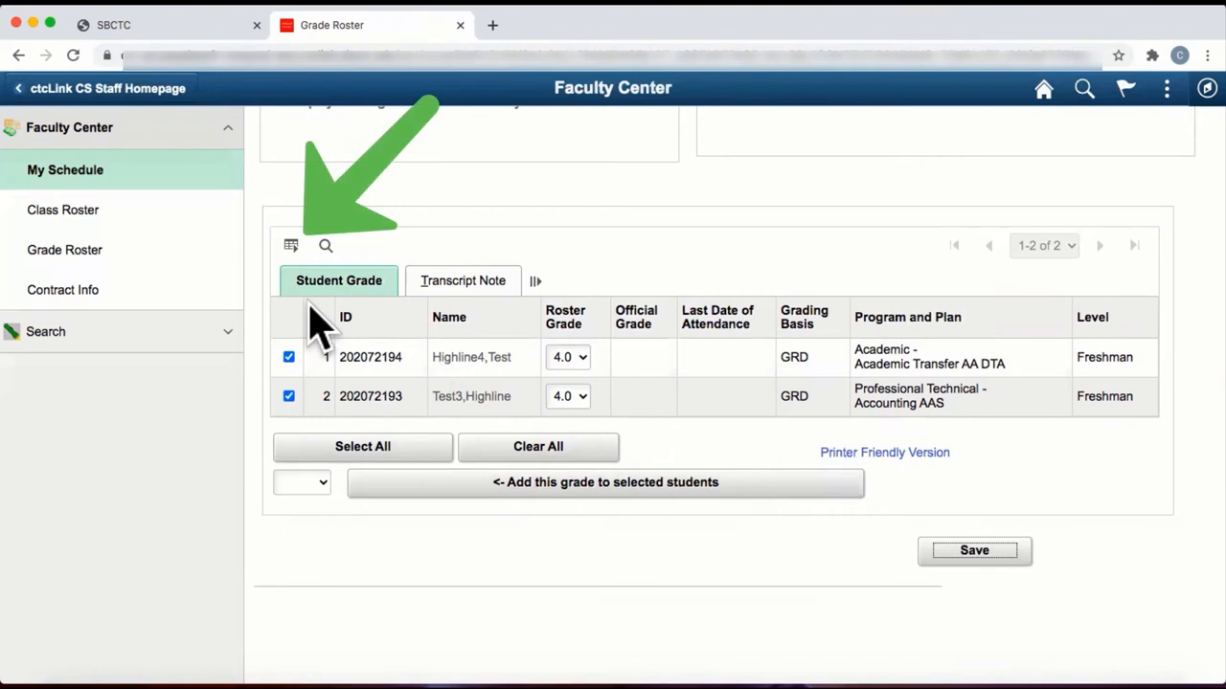
pyautogui.moveTo(307, 287)
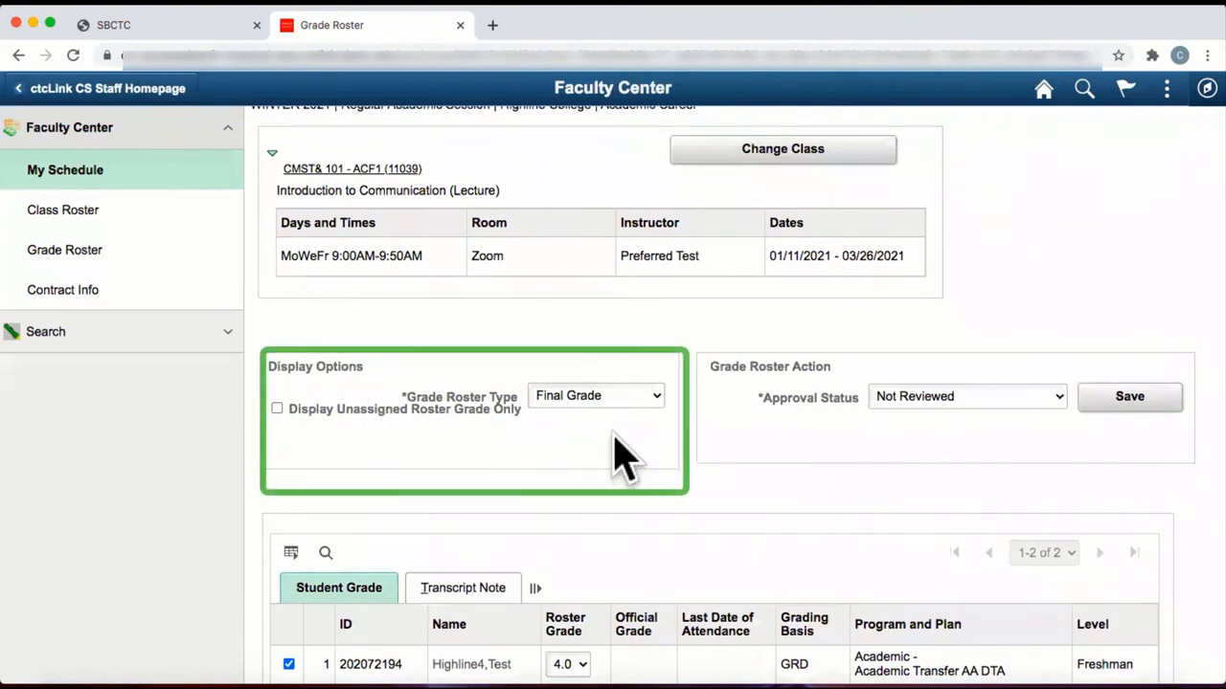
pyautogui.moveTo(498, 469)
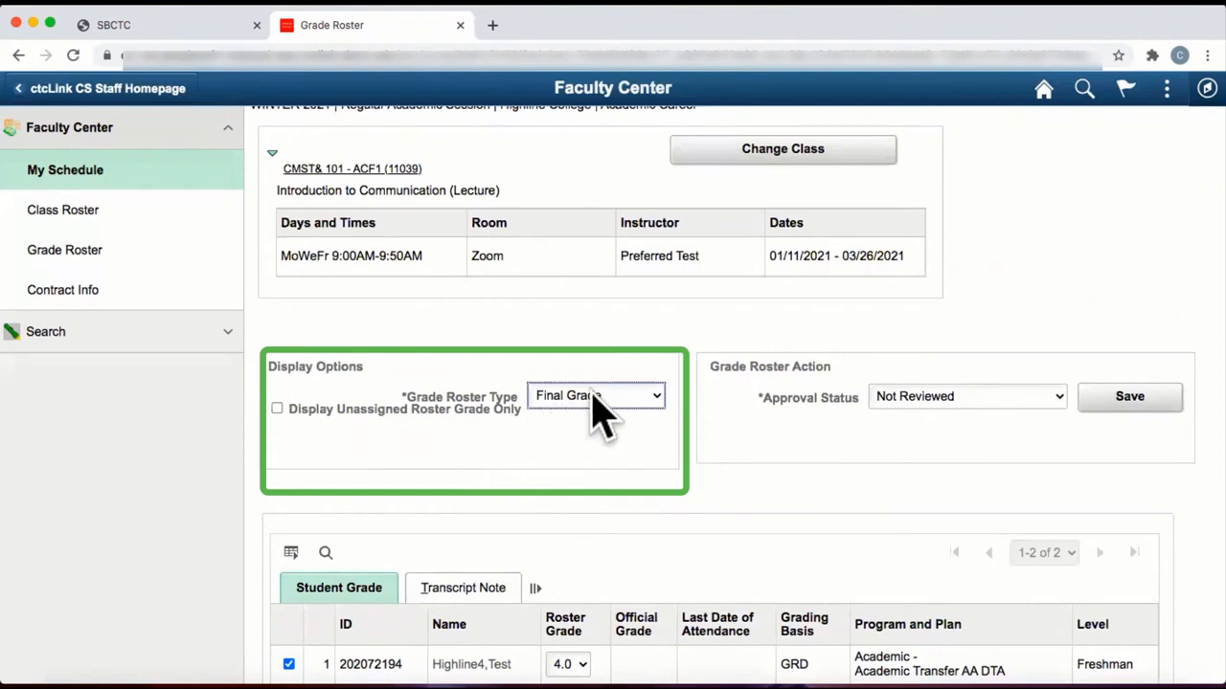
pyautogui.click(595, 395)
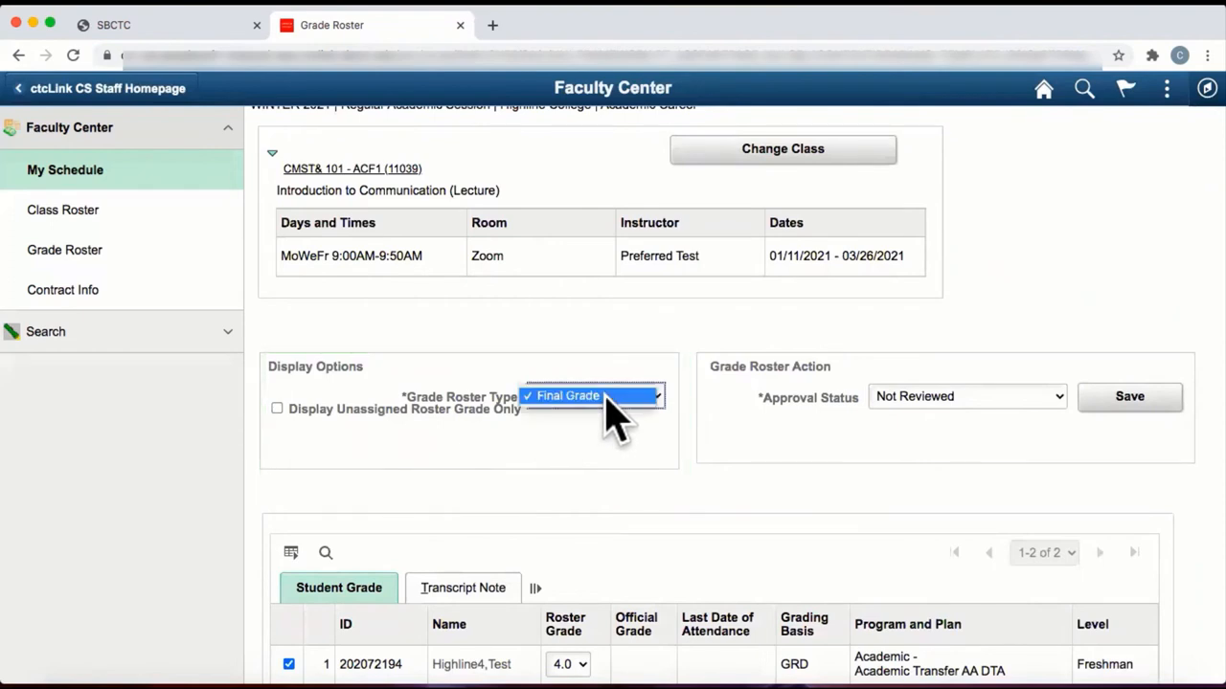
pyautogui.click(594, 394)
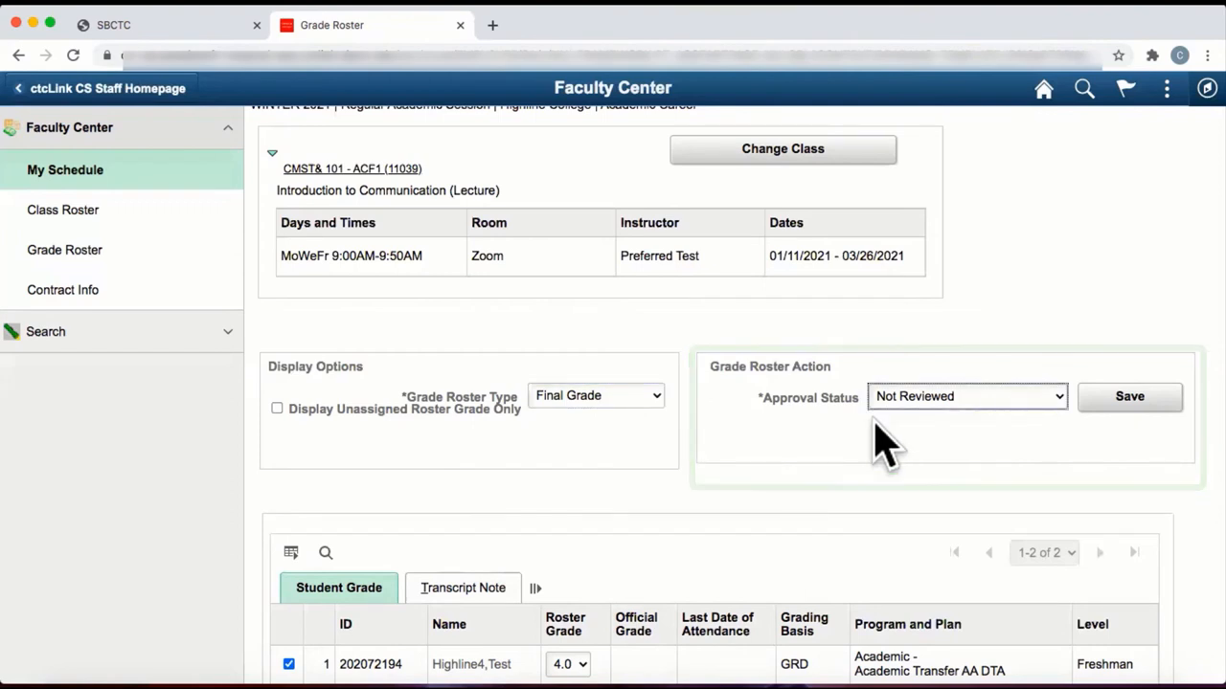
# Set the roster's approval status to Approved and save it.
pyautogui.click(965, 395)
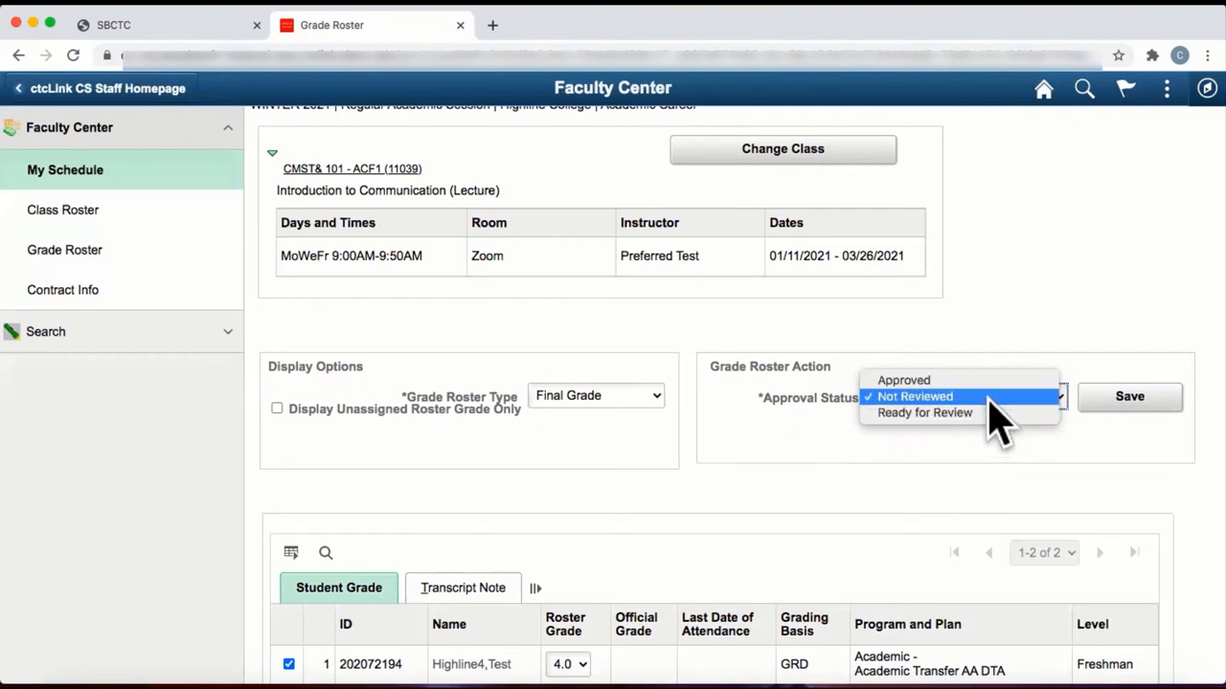
pyautogui.moveTo(924, 414)
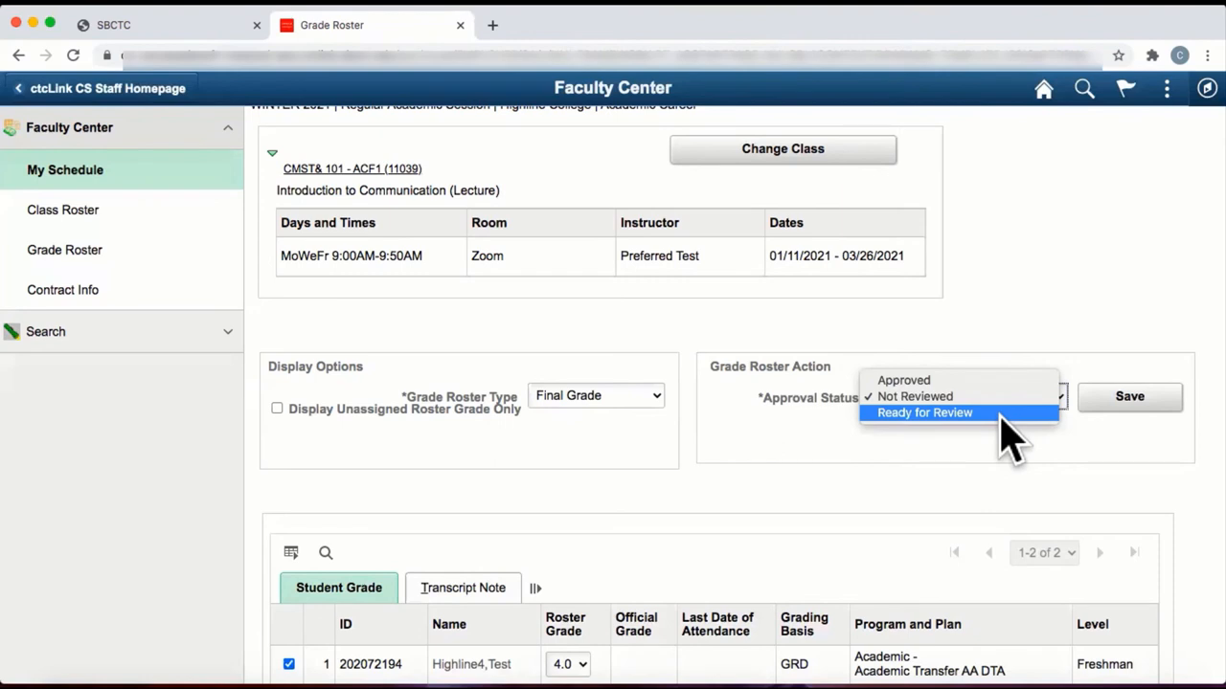
pyautogui.moveTo(958, 380)
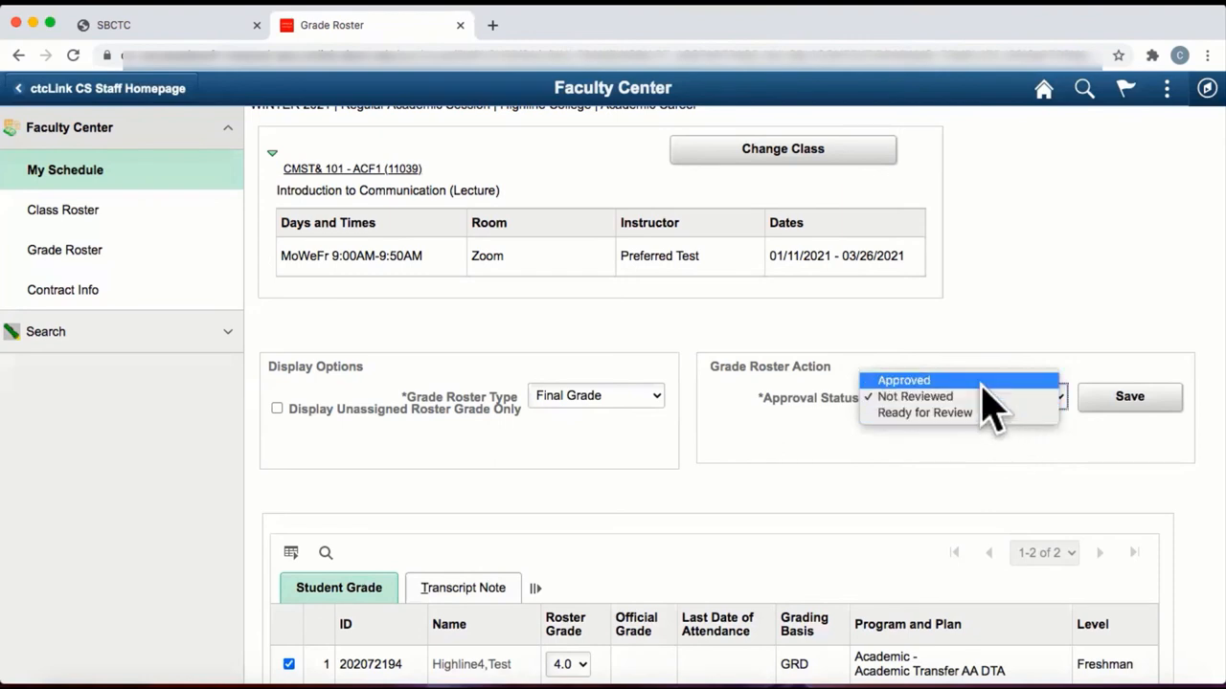
pyautogui.click(904, 379)
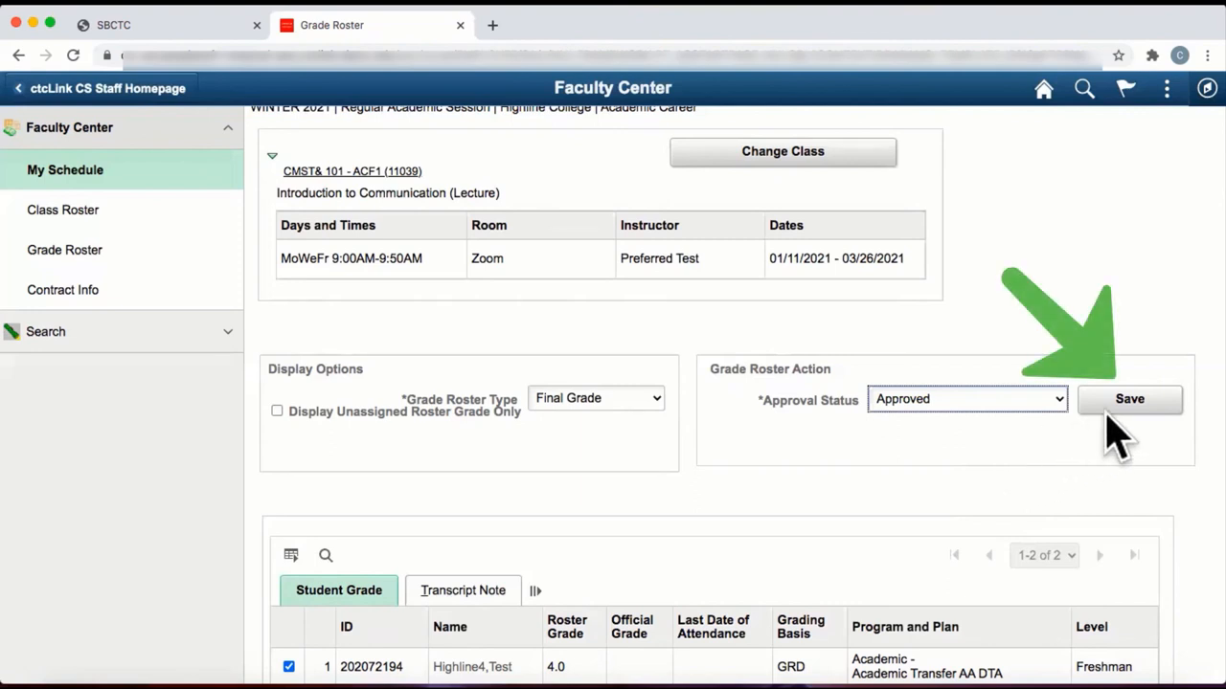
pyautogui.click(1130, 400)
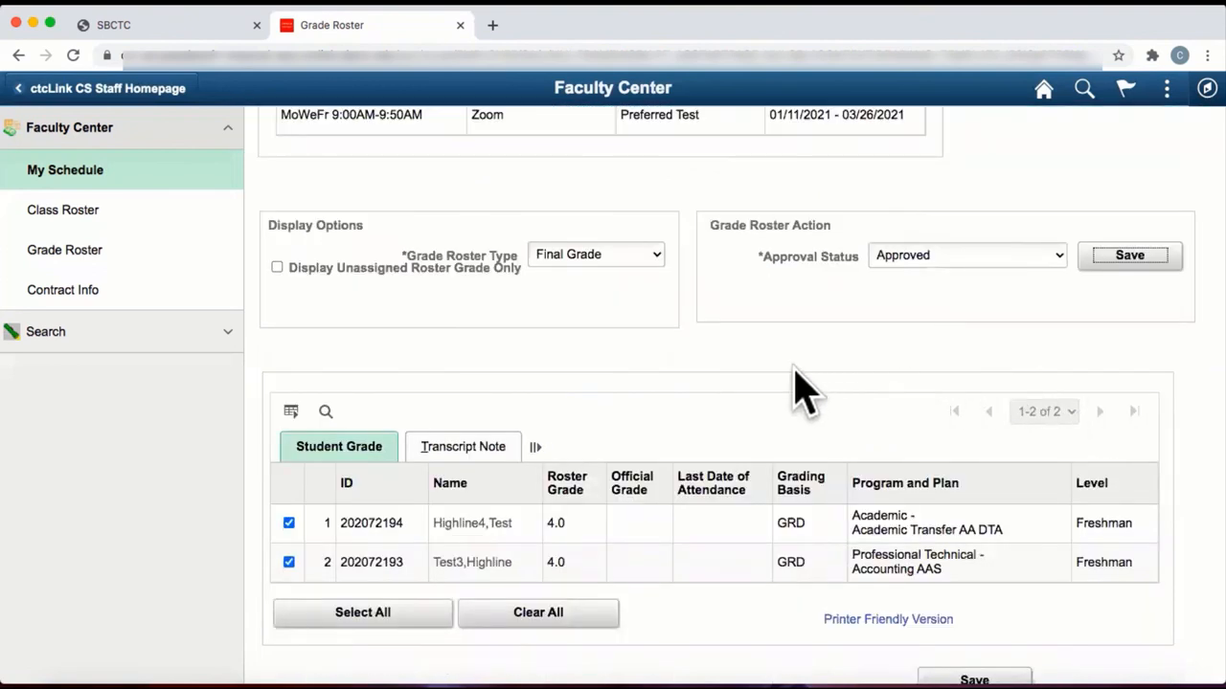
pyautogui.moveTo(785, 393)
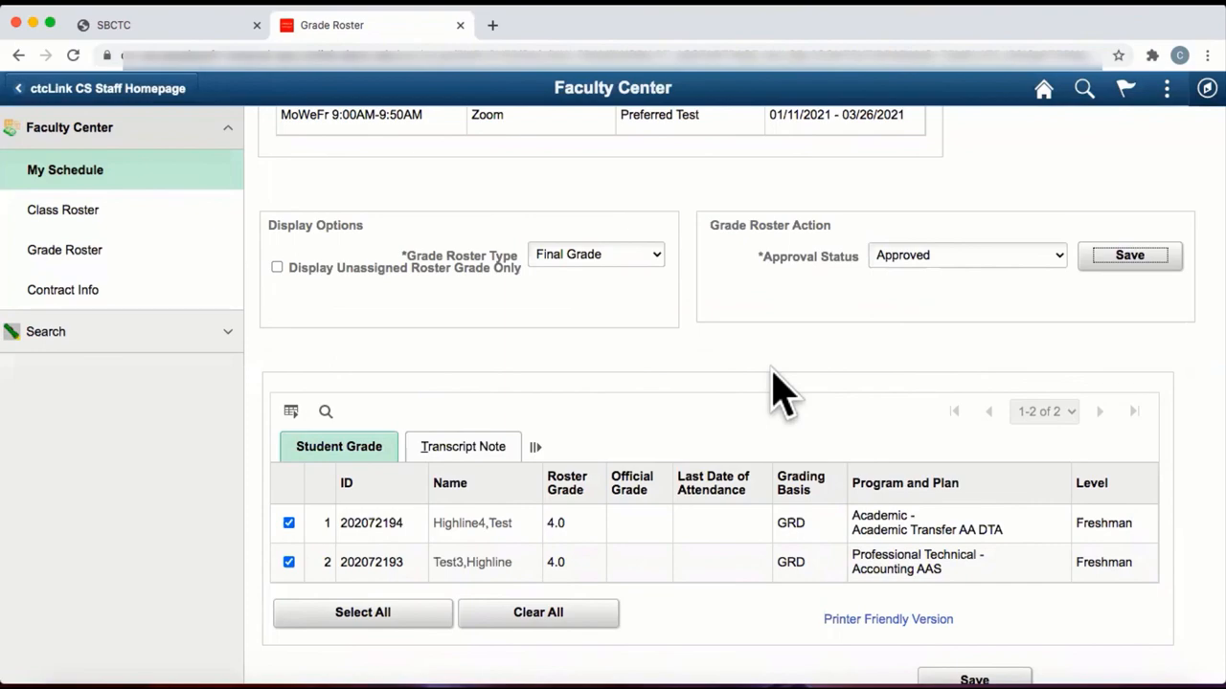